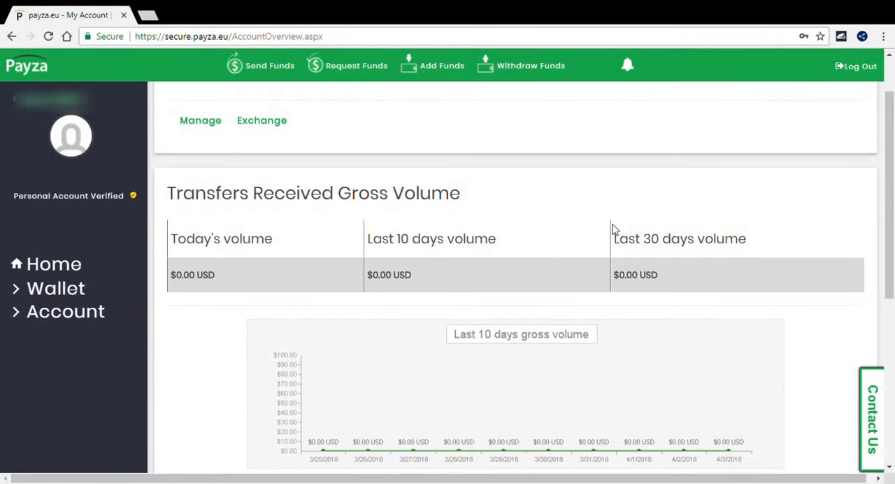
mouse_move(641, 227)
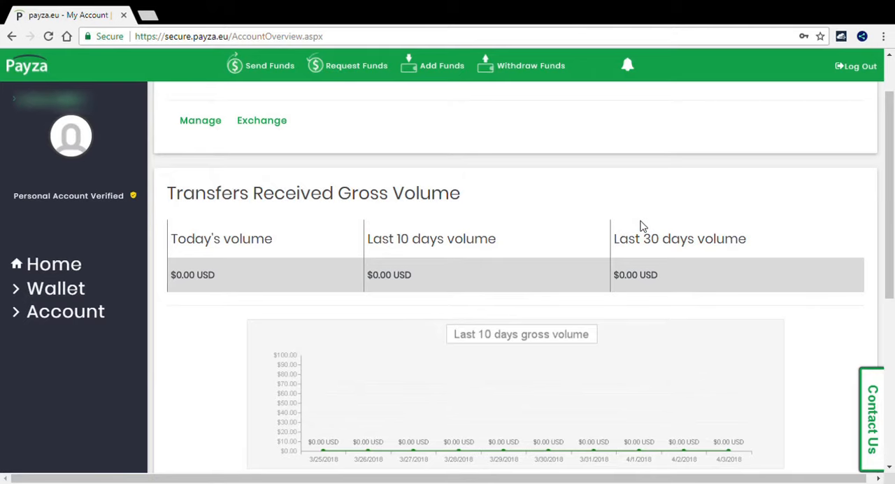
mouse_move(659, 246)
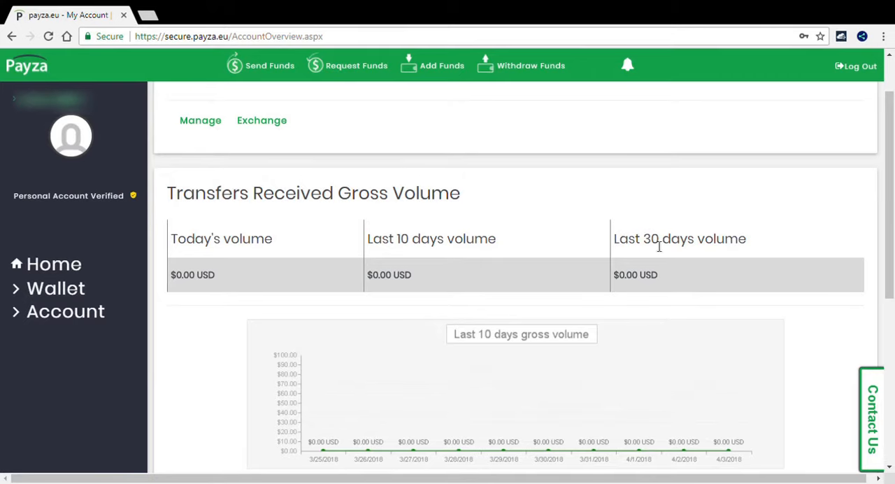
- Go to the currency exchange page and select the available USD balance figure
scroll(up, 3)
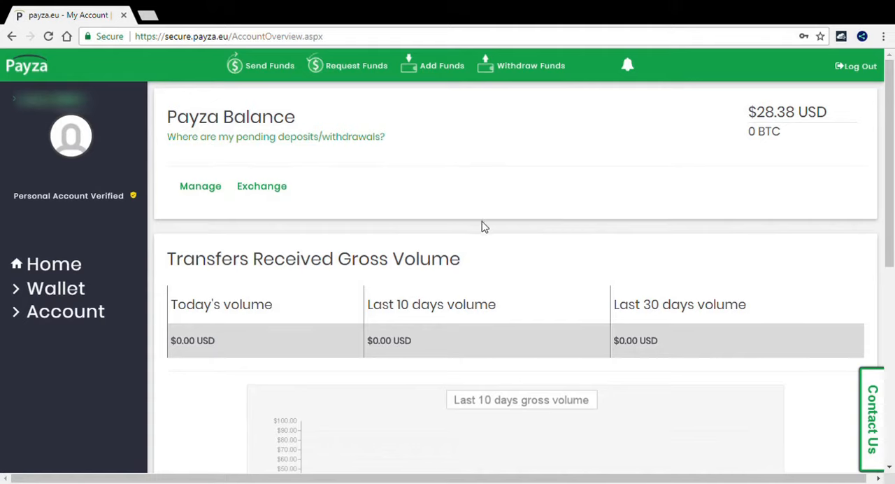
mouse_move(261, 196)
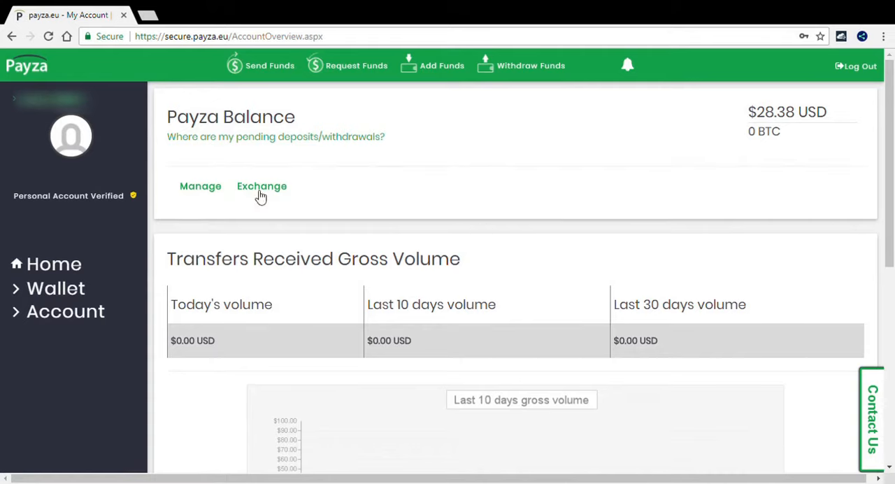
click(262, 186)
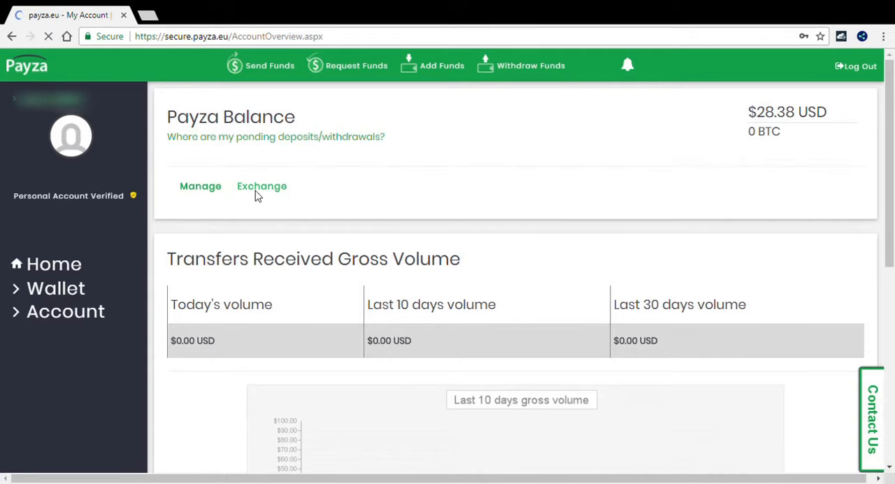
click(262, 186)
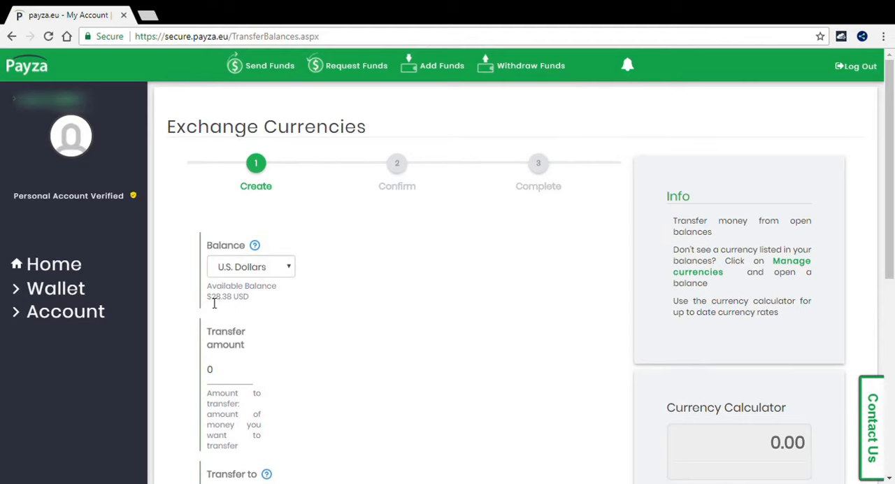
double_click(223, 295)
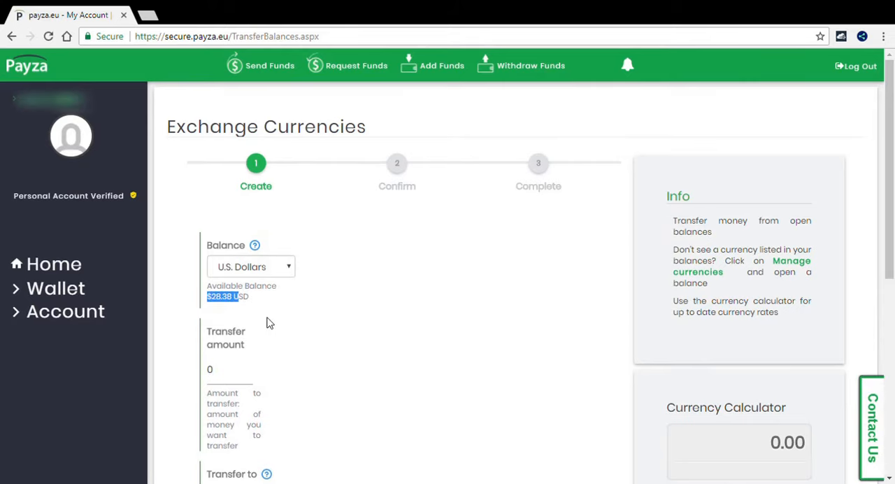
- Enter 28.38 as the transfer amount with Bitcoin as the currency to receive
scroll(down, 3)
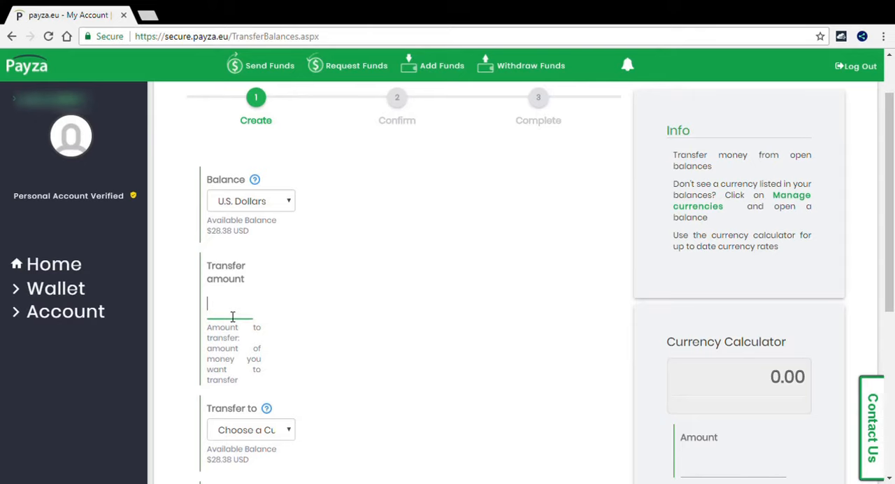
text(28.38)
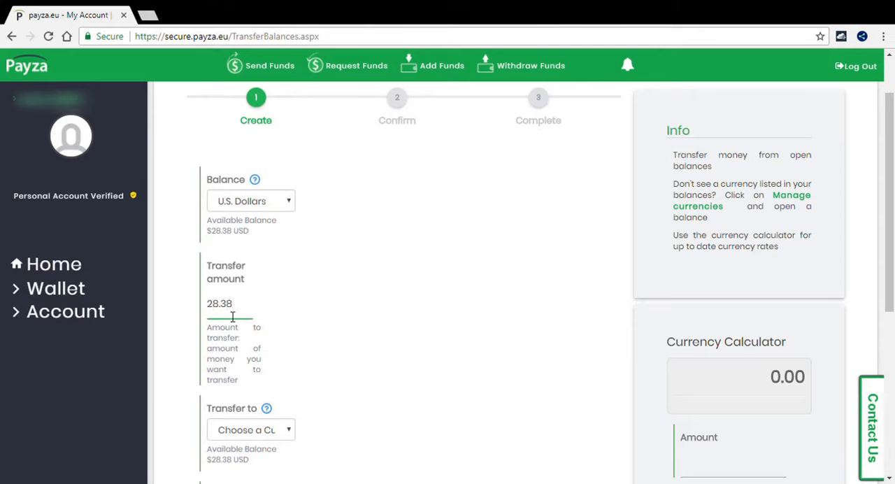
scroll(down, 3)
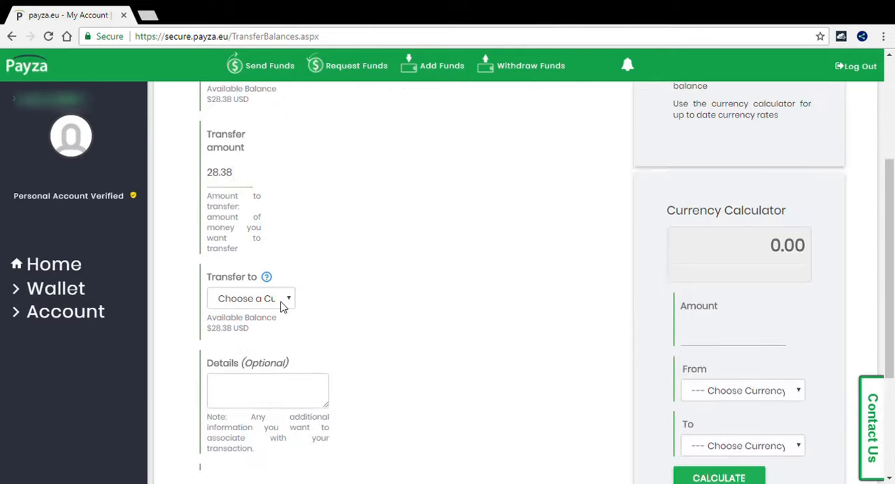
click(250, 299)
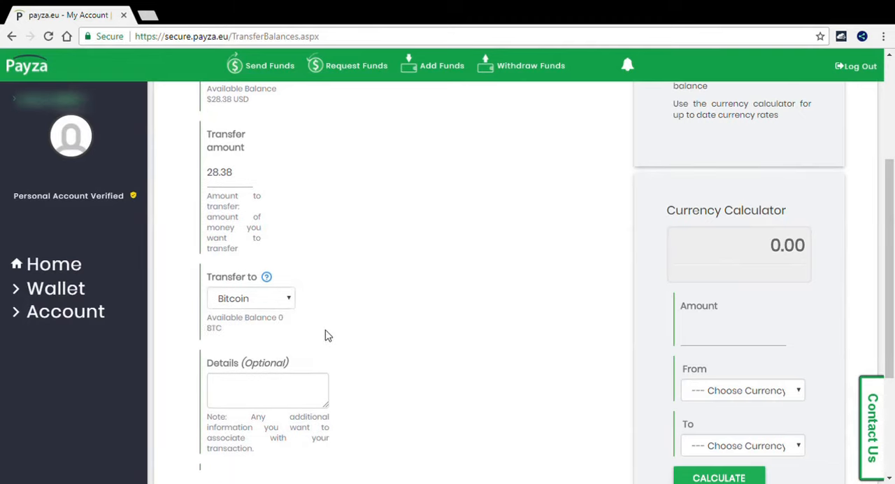
scroll(down, 3)
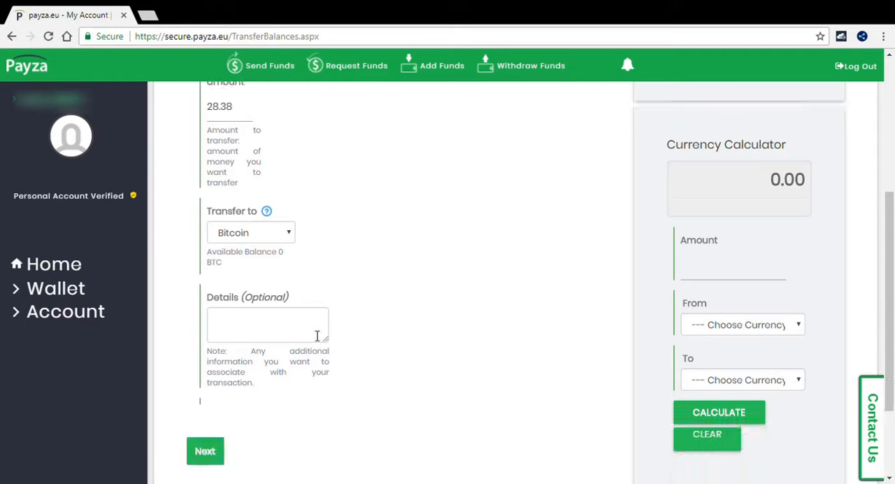
click(204, 450)
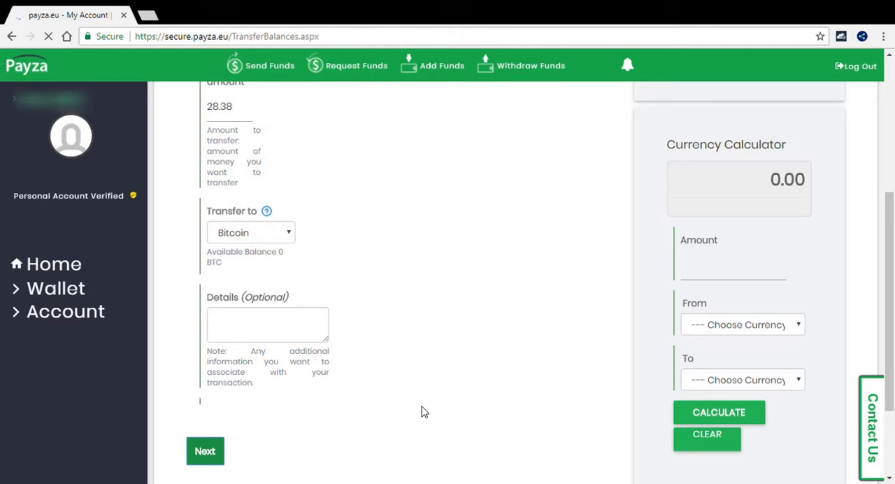
- Submit the exchange for review and confirm converting $28.38 USD into 0.00340696 BTC
click(204, 450)
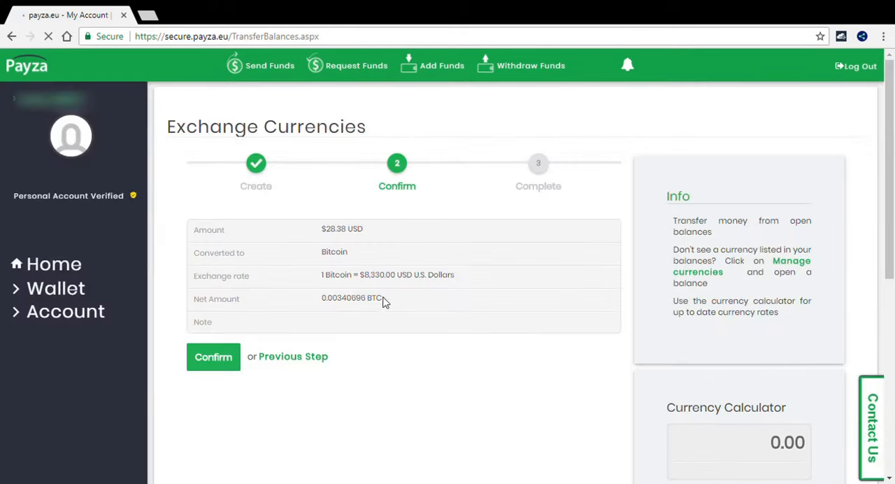
scroll(down, 3)
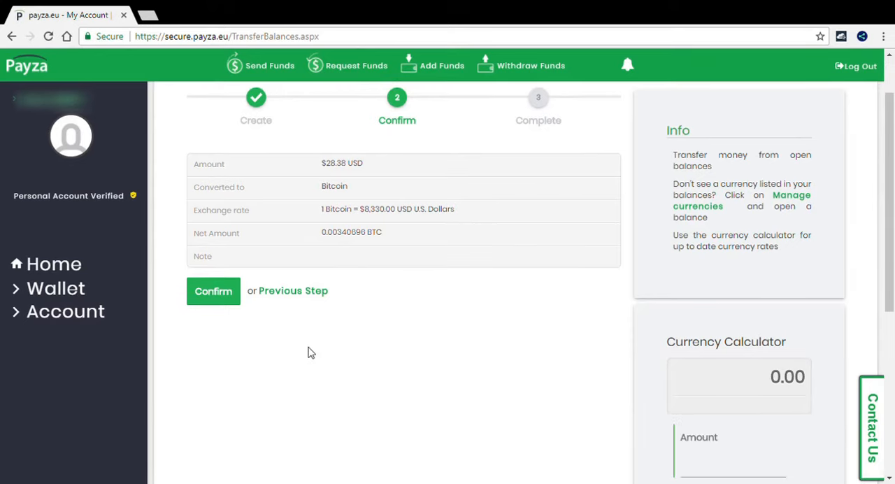
scroll(up, 3)
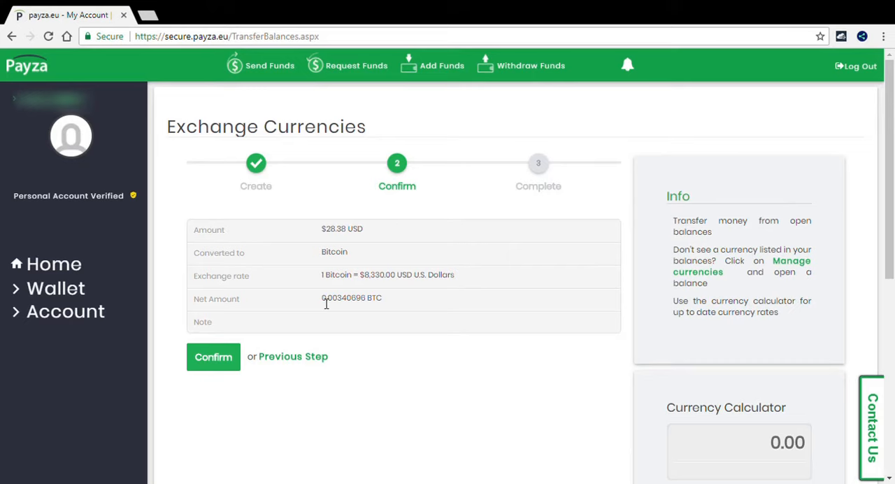
click(212, 356)
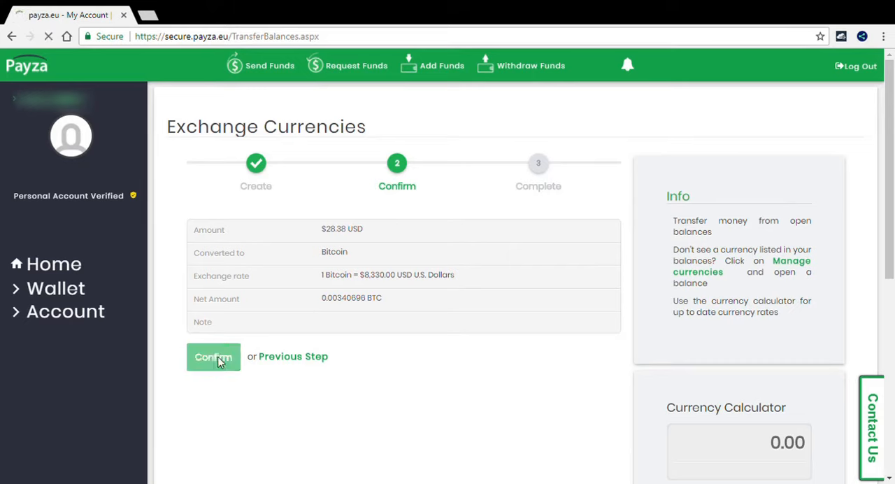
click(213, 357)
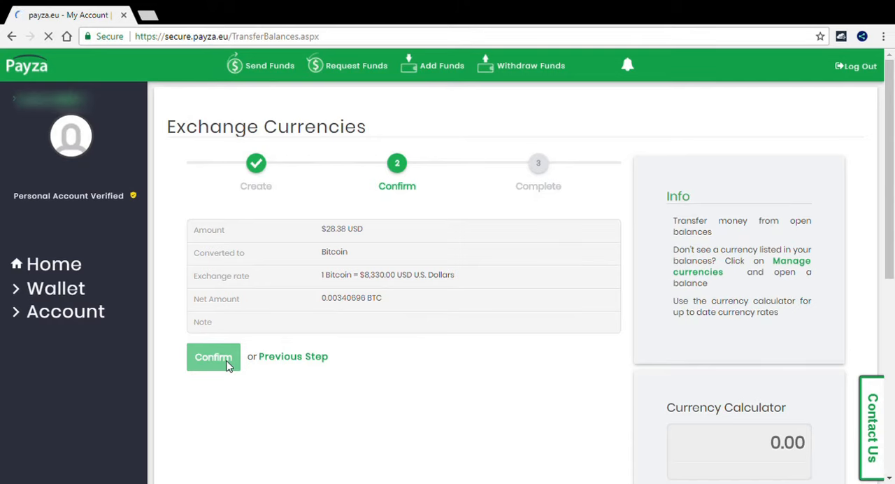
click(212, 356)
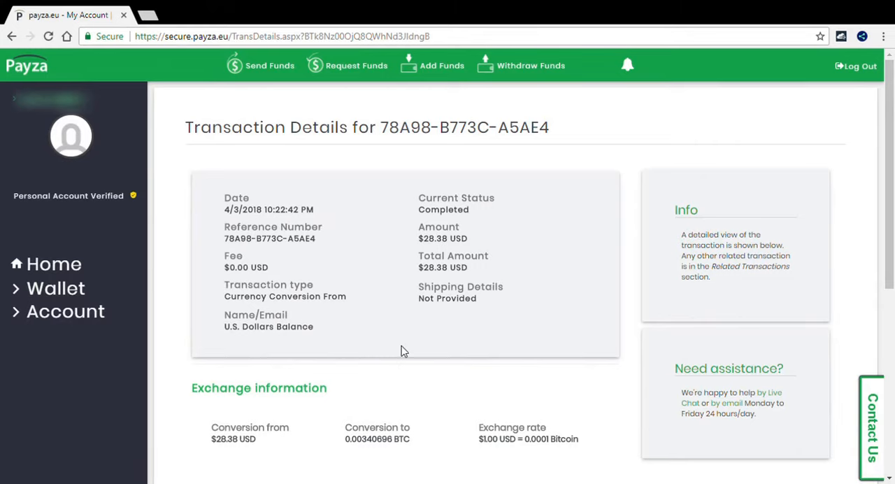
- Scroll through the transaction details showing both conversion entries completed for 0.00340696 BTC
scroll(down, 3)
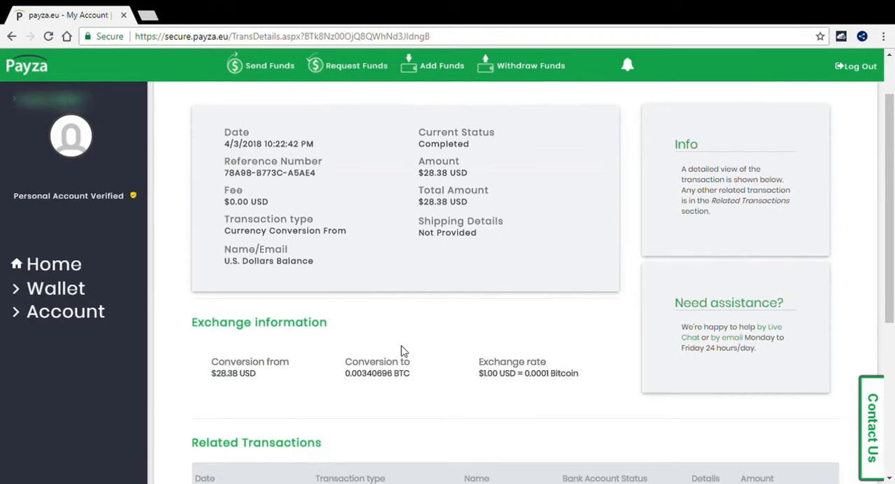
scroll(down, 3)
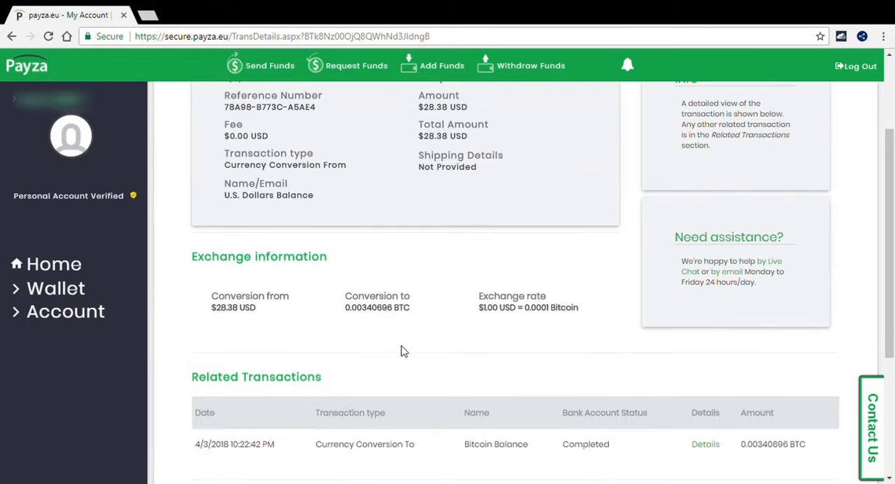
scroll(up, 3)
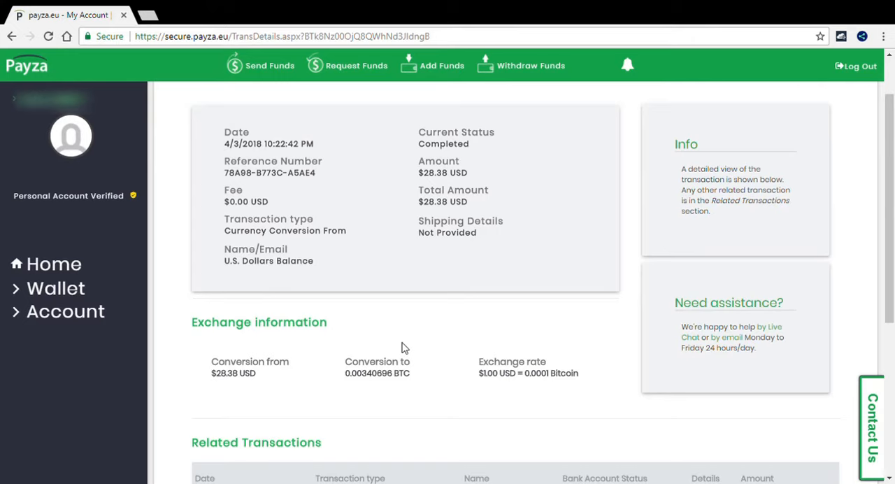
scroll(up, 3)
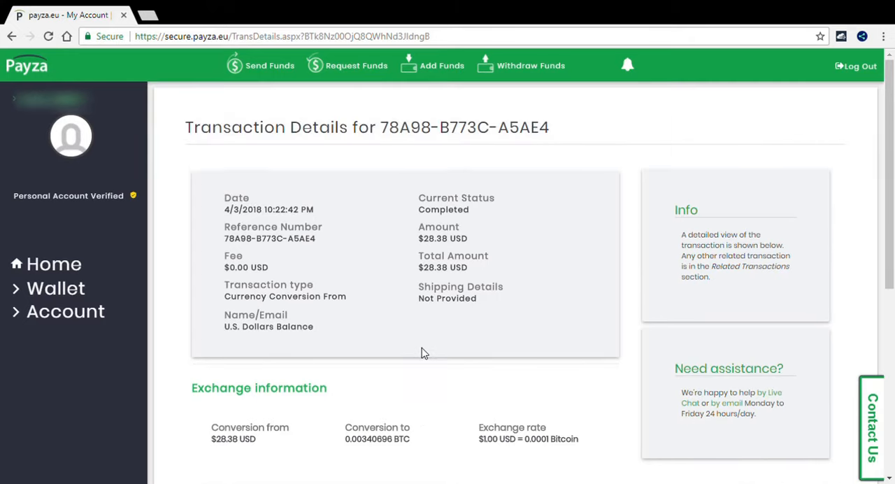
mouse_move(335, 369)
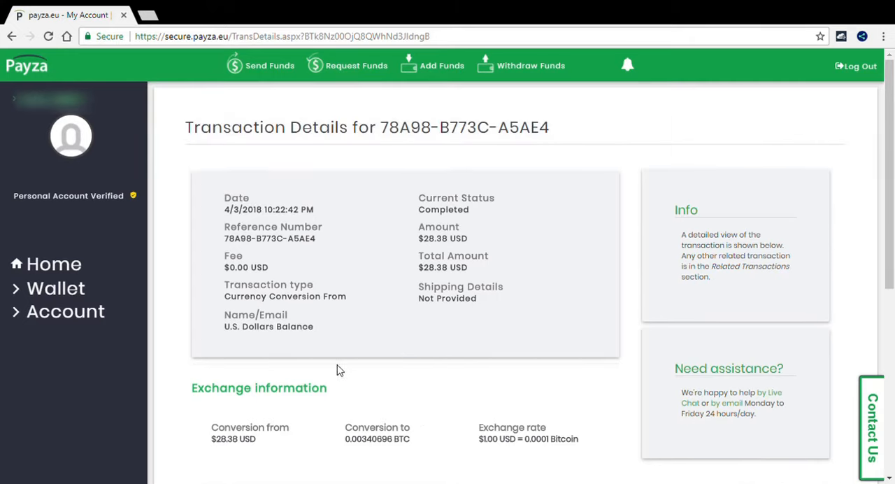
scroll(down, 3)
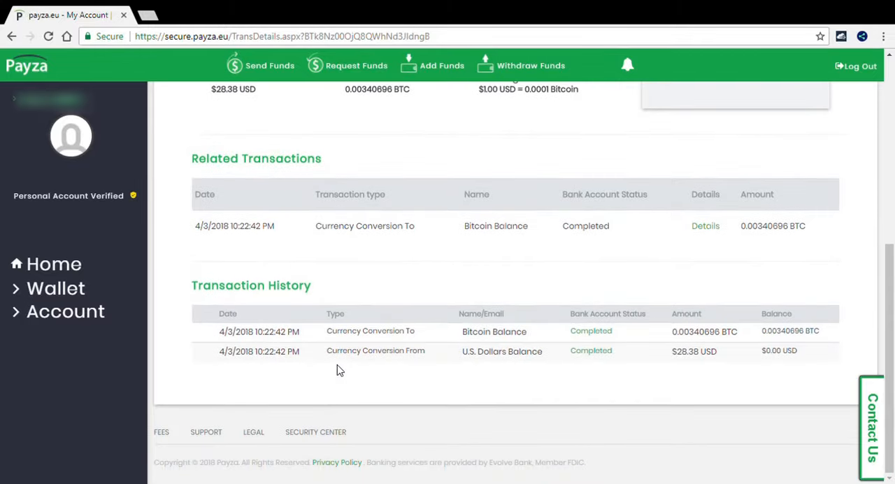
mouse_move(505, 363)
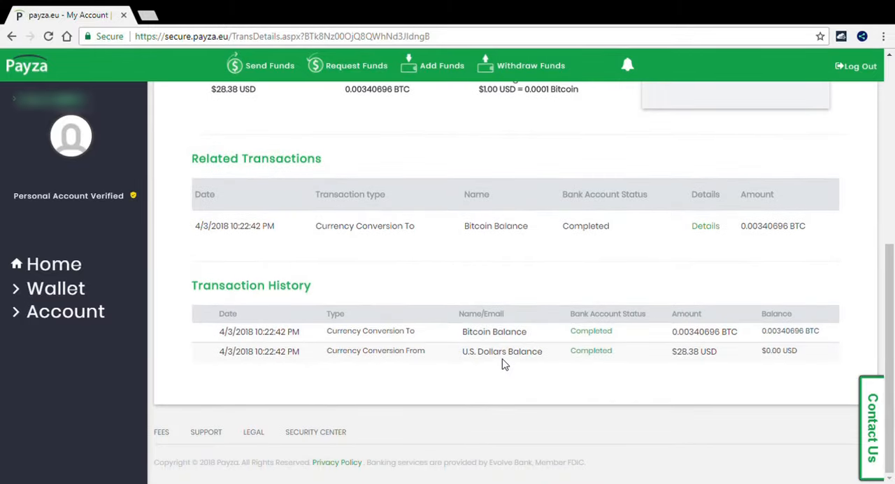
mouse_move(772, 339)
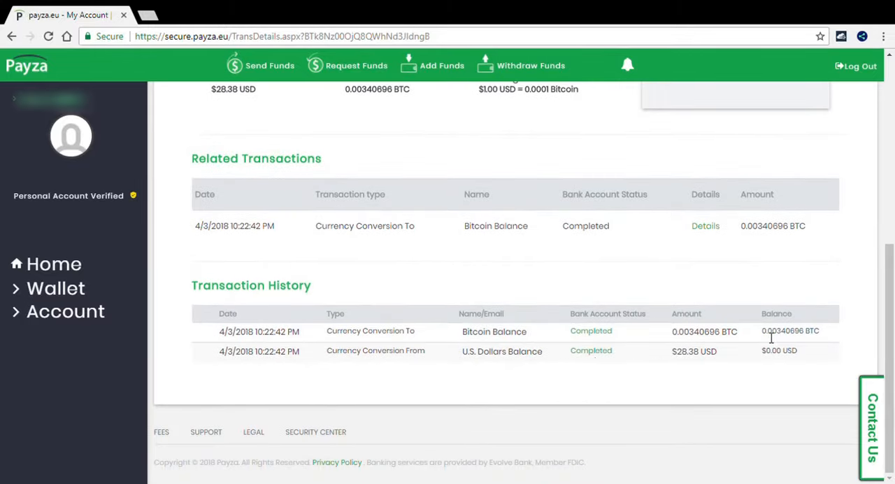
mouse_move(802, 338)
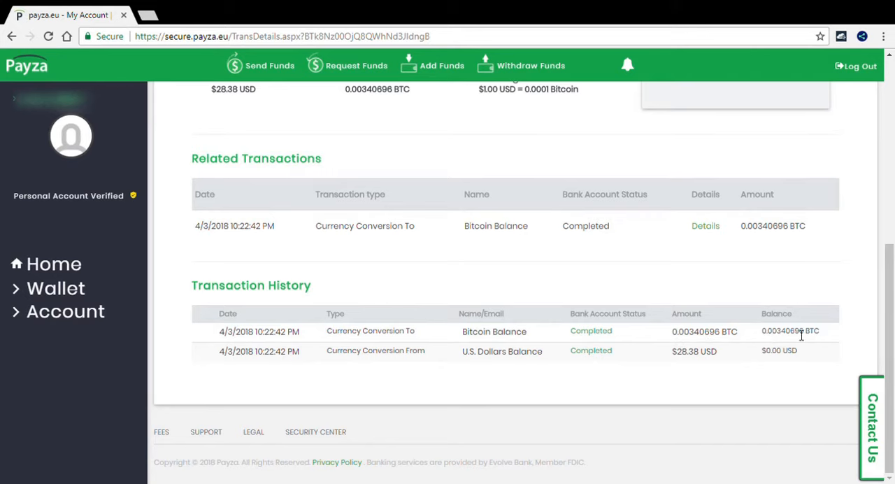
scroll(up, 3)
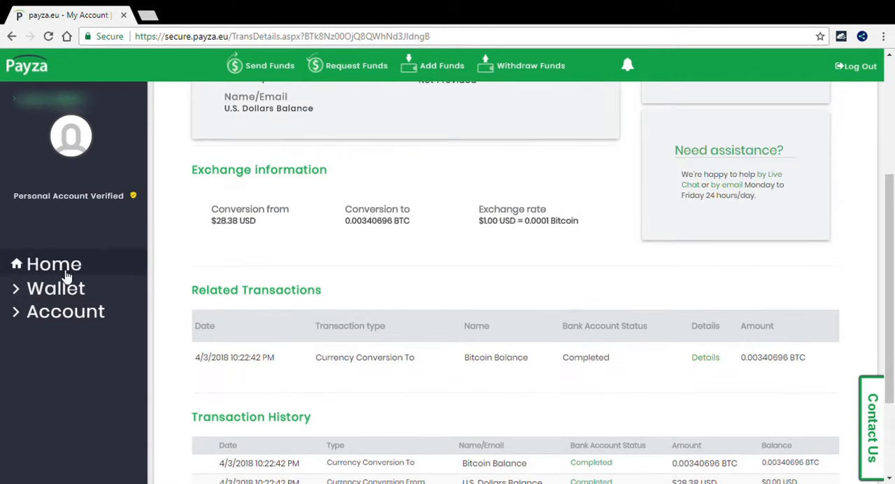
scroll(up, 3)
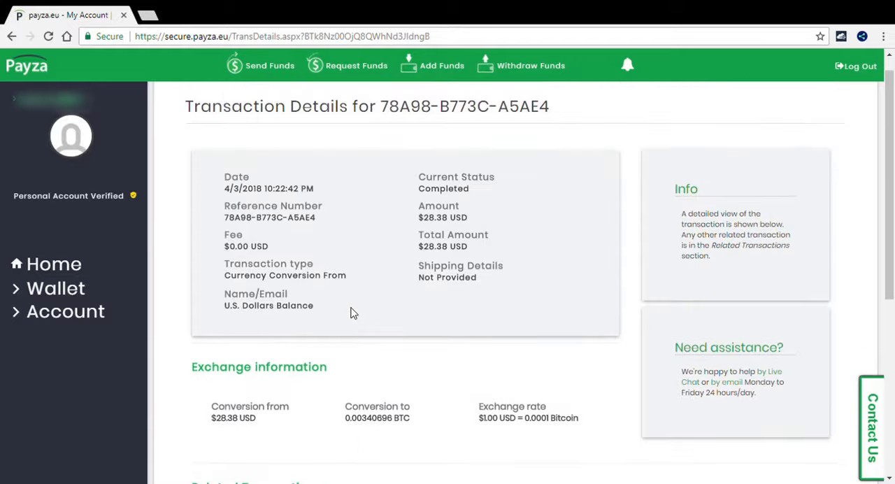
mouse_move(333, 313)
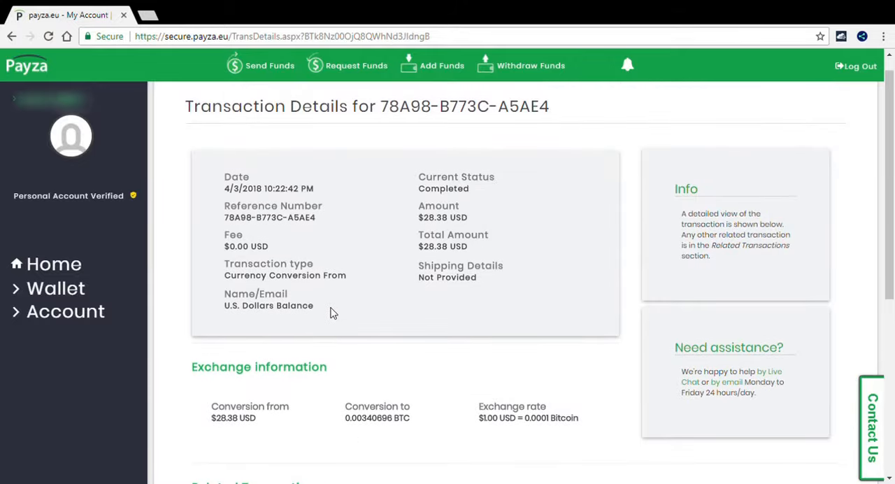
scroll(up, 3)
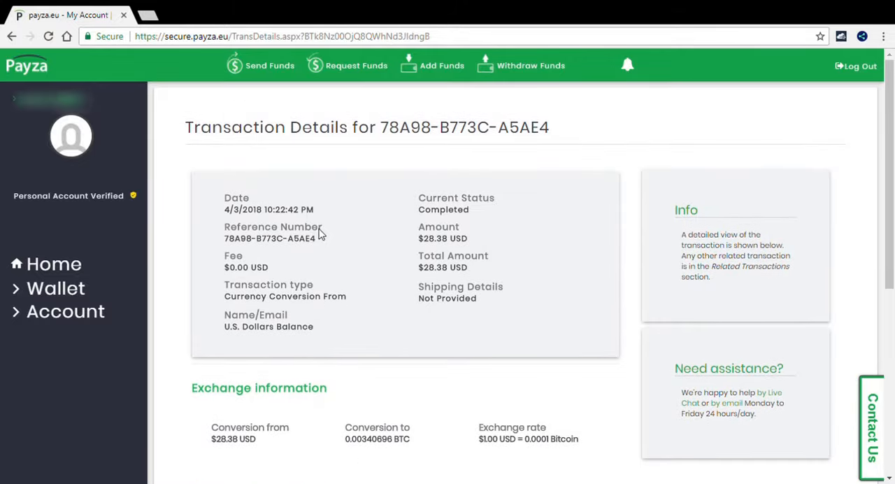
mouse_move(67, 280)
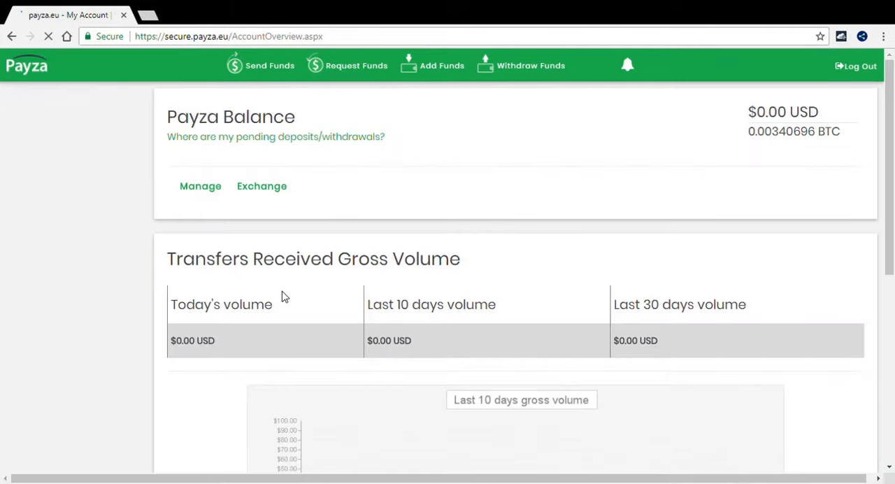
- Expand the Wallet section in the sidebar after checking the 0.00340696 BTC balance
scroll(down, 3)
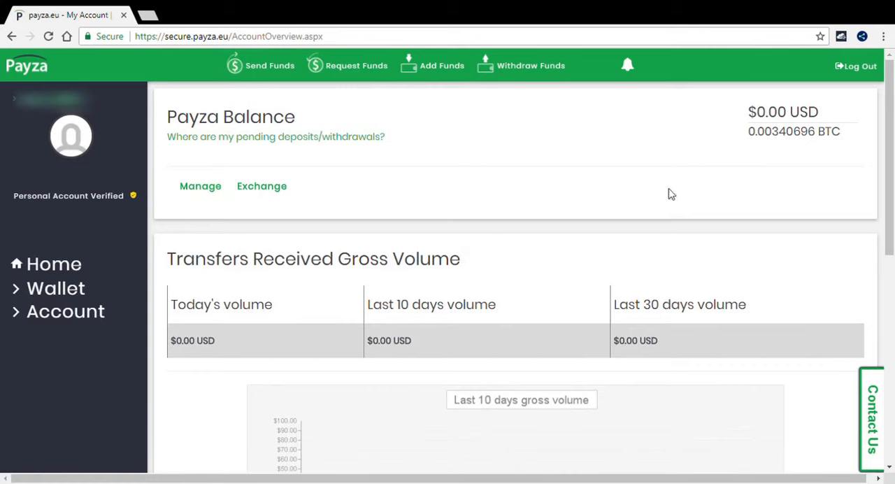
mouse_move(797, 145)
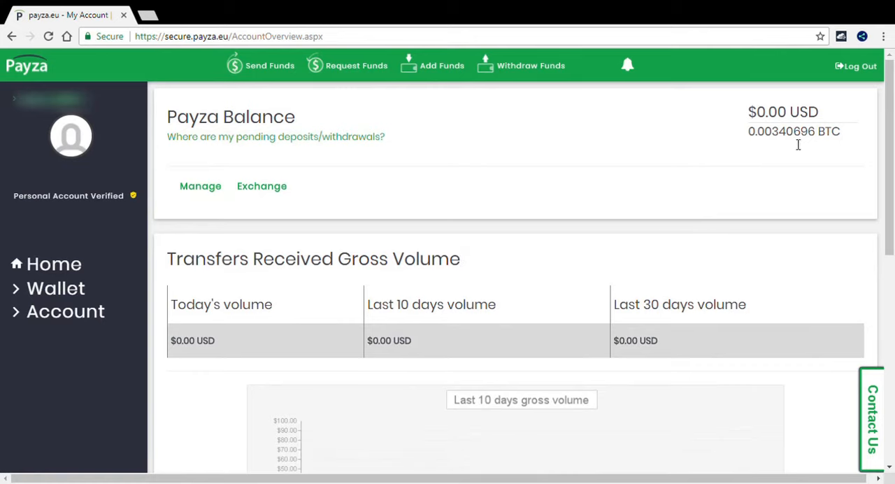
mouse_move(772, 145)
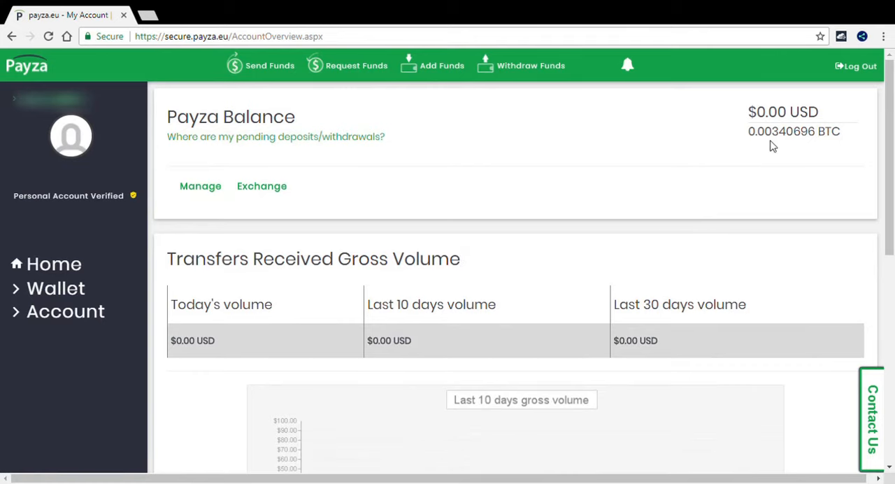
mouse_move(503, 250)
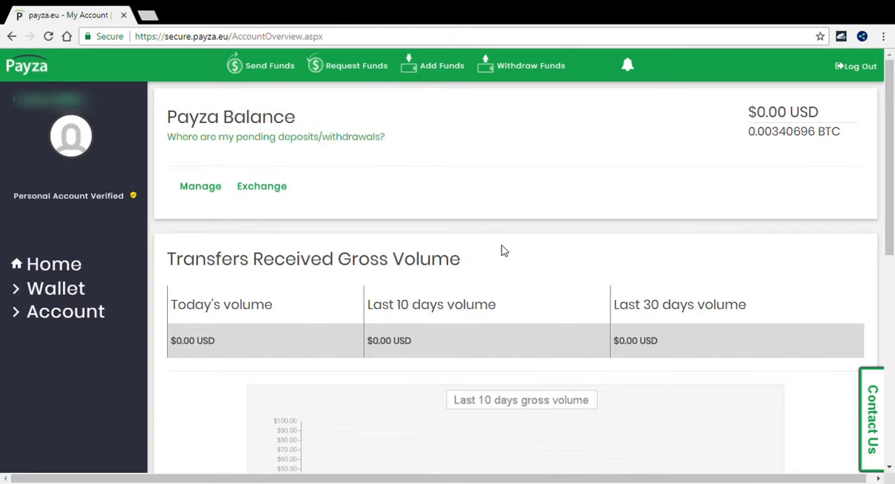
mouse_move(495, 249)
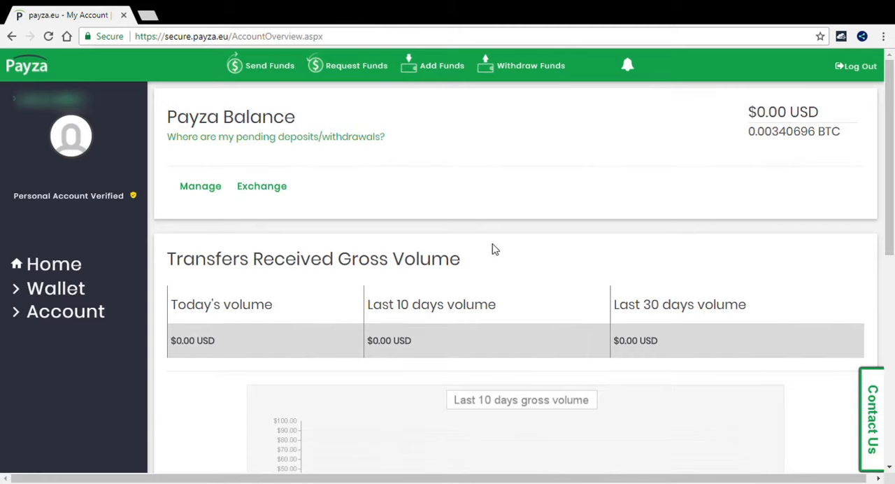
mouse_move(606, 238)
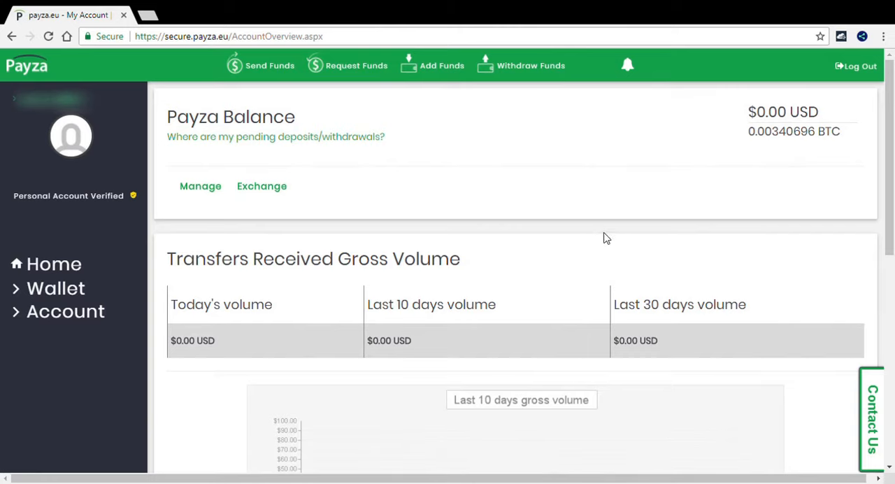
mouse_move(618, 229)
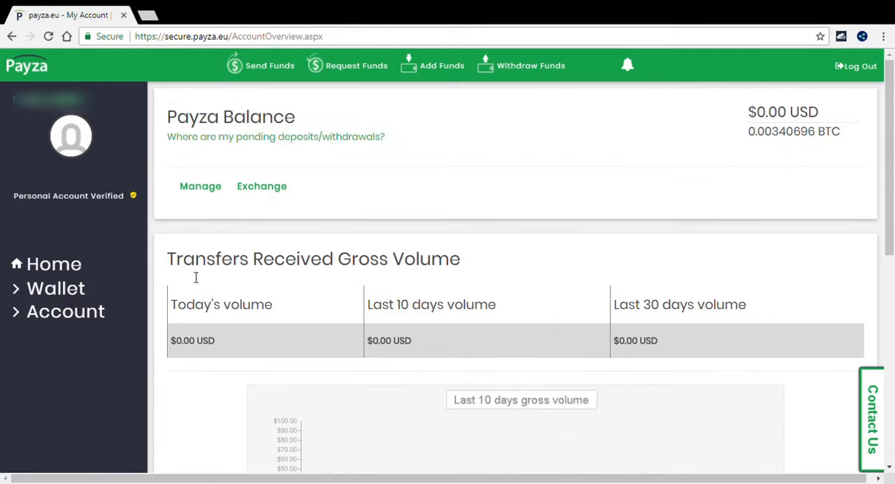
click(56, 288)
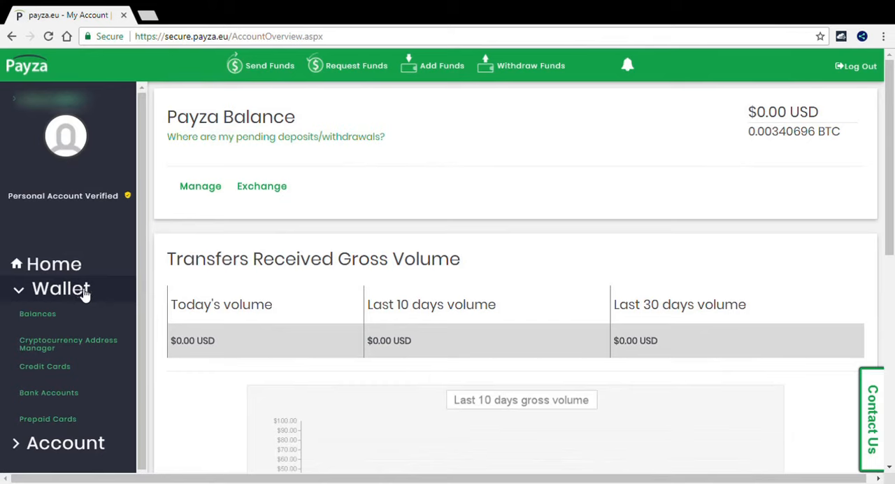
mouse_move(38, 314)
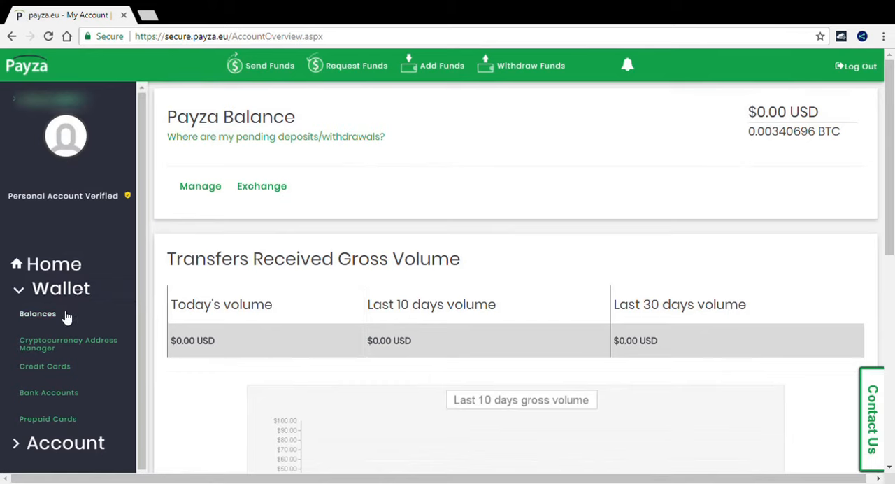
mouse_move(55, 323)
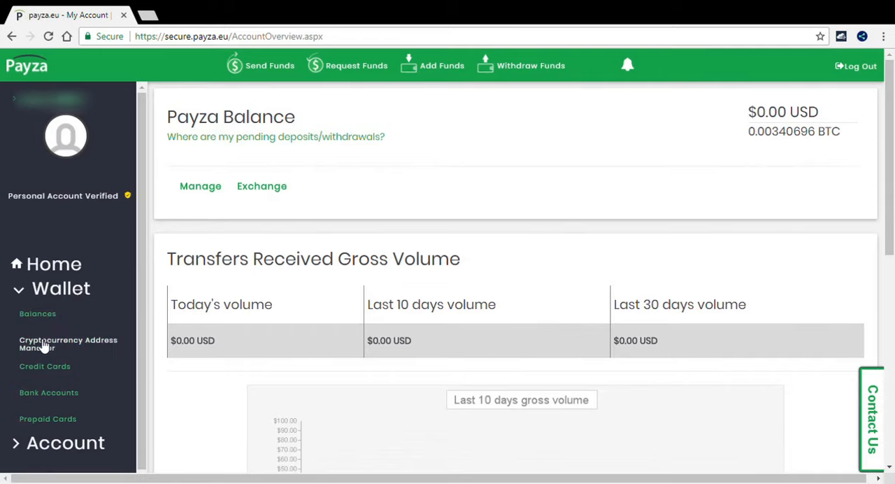
- Review the activity feed listing the $28.38 USD conversion as completed, then choose Cryptocurrency Address Manager
scroll(down, 3)
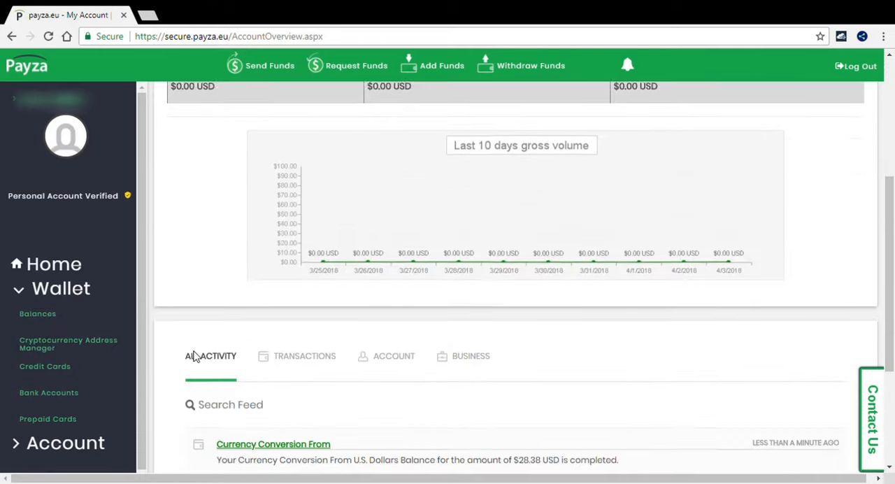
scroll(down, 3)
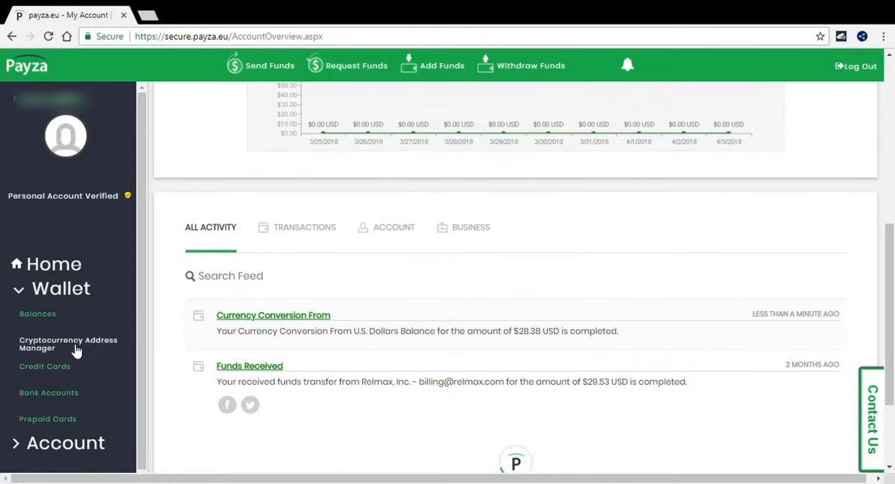
click(67, 343)
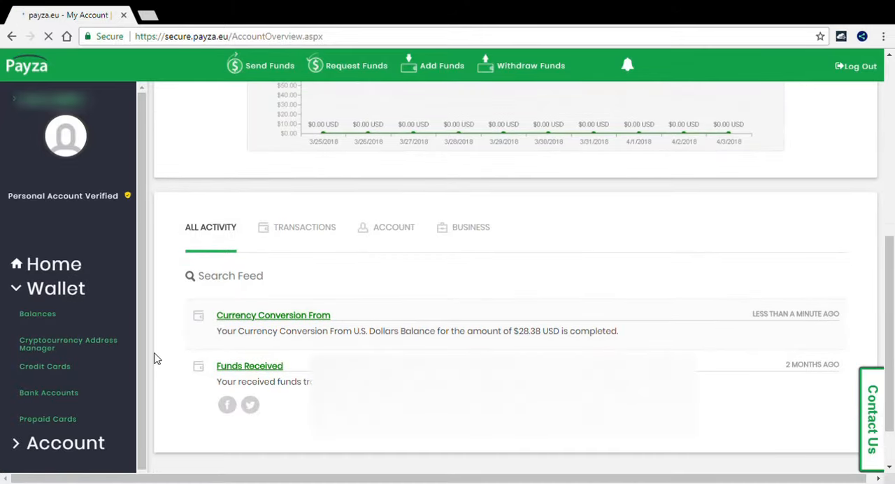
- View the Cryptocurrency Address Manager and highlight the 0.00340696 BTC balance with its generated Bitcoin address
click(67, 344)
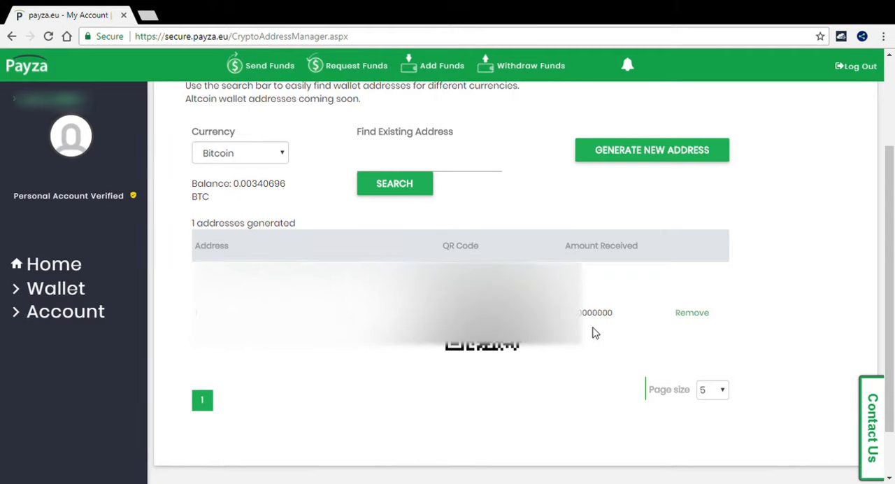
scroll(down, 3)
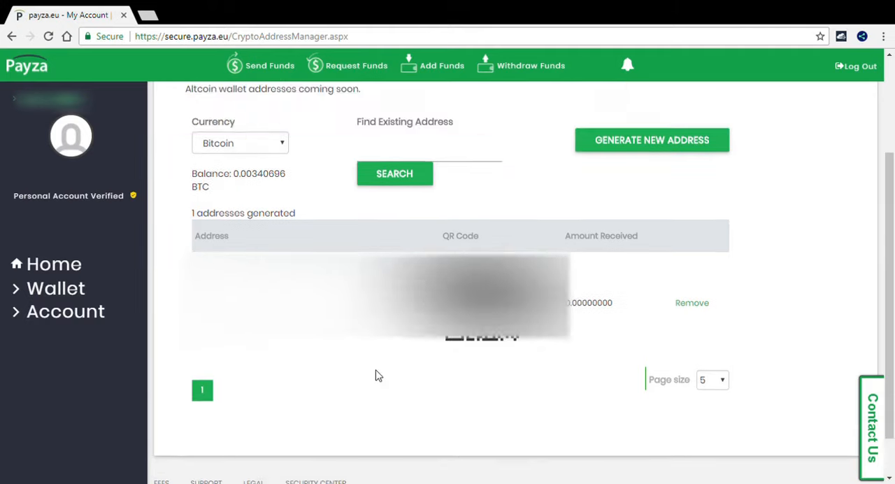
scroll(up, 3)
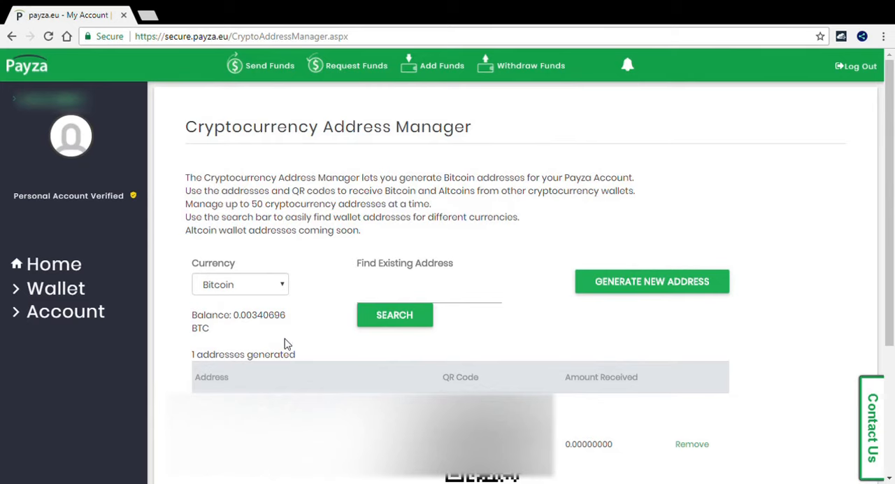
double_click(259, 315)
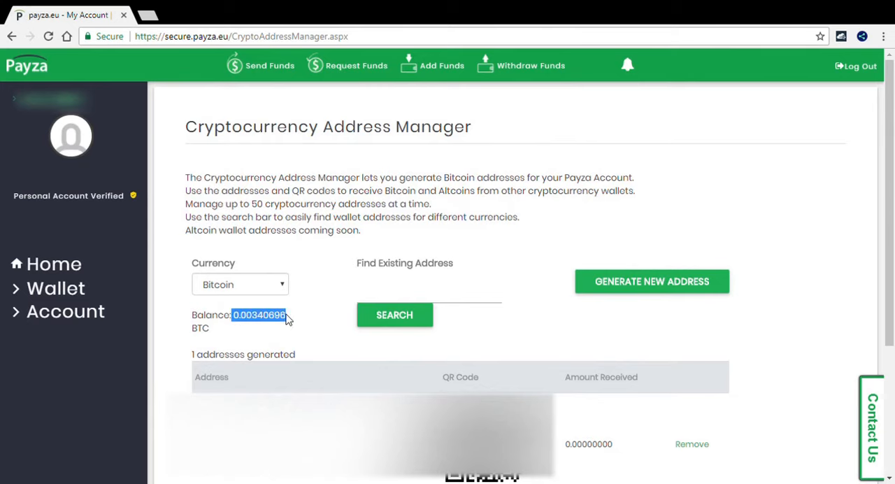
mouse_move(248, 328)
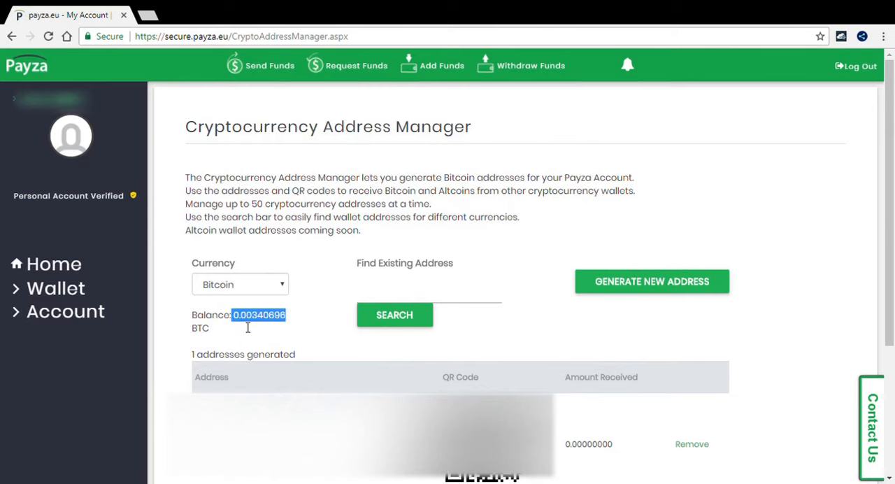
mouse_move(278, 328)
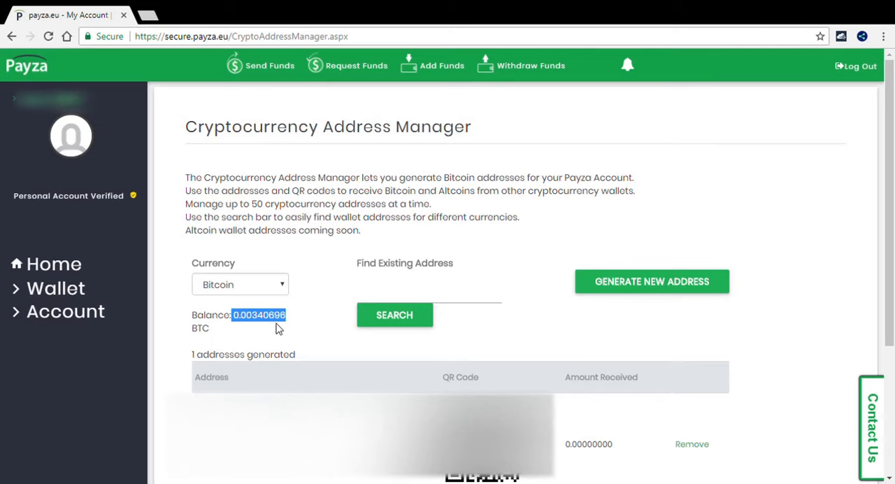
mouse_move(219, 340)
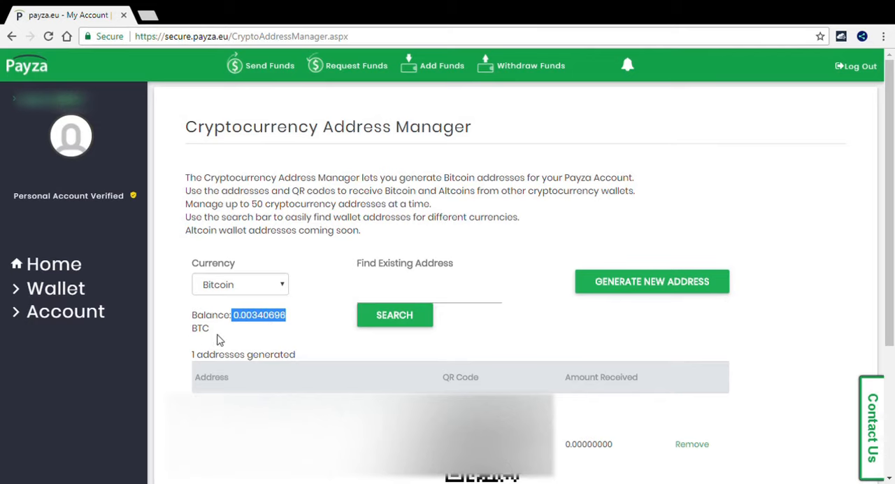
mouse_move(294, 346)
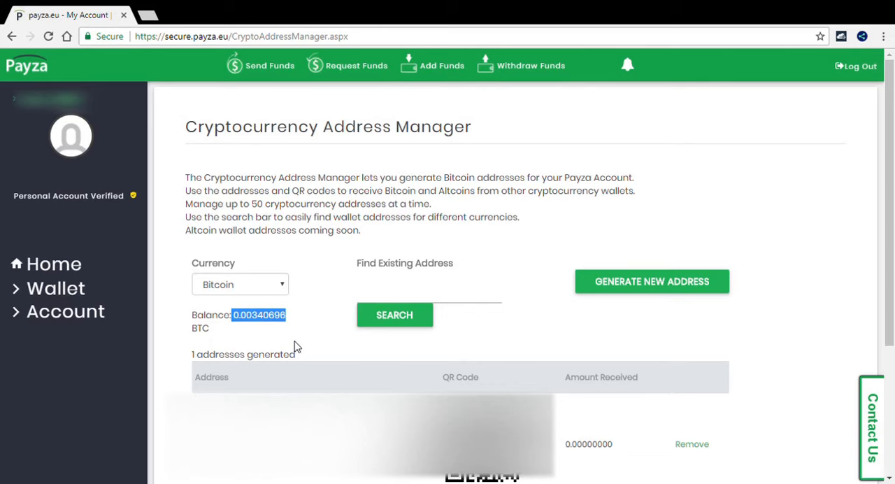
mouse_move(543, 256)
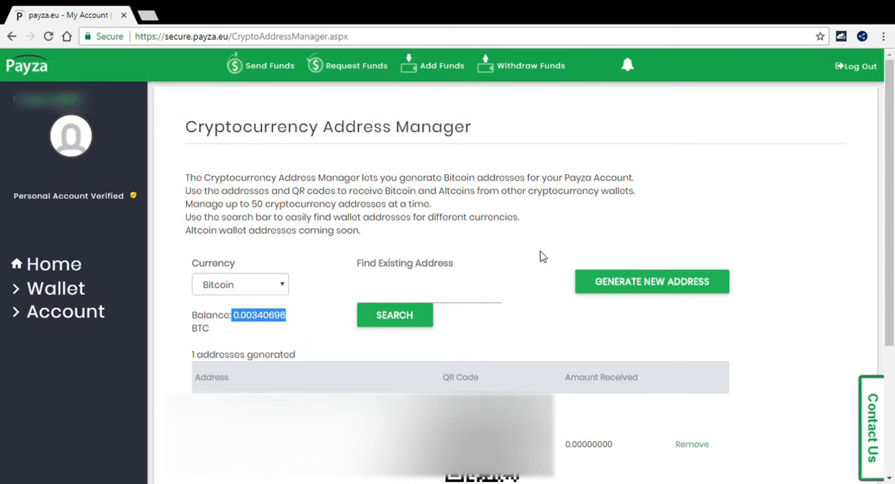
mouse_move(682, 235)
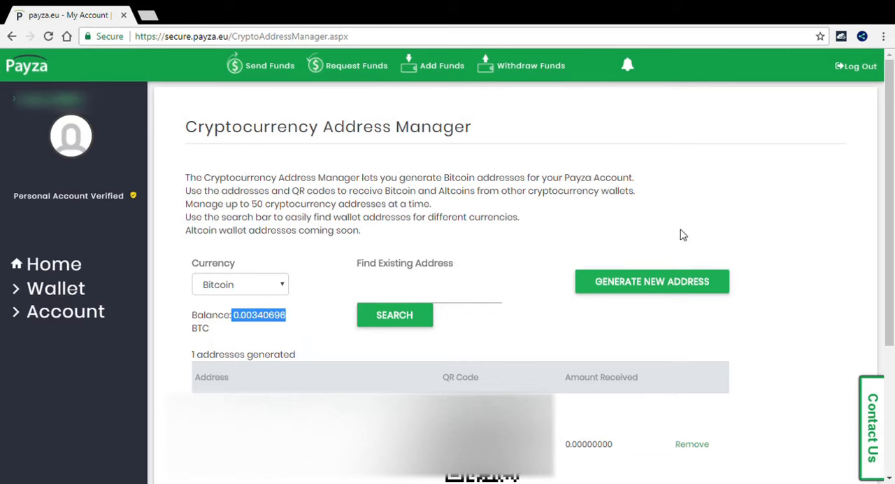
mouse_move(722, 232)
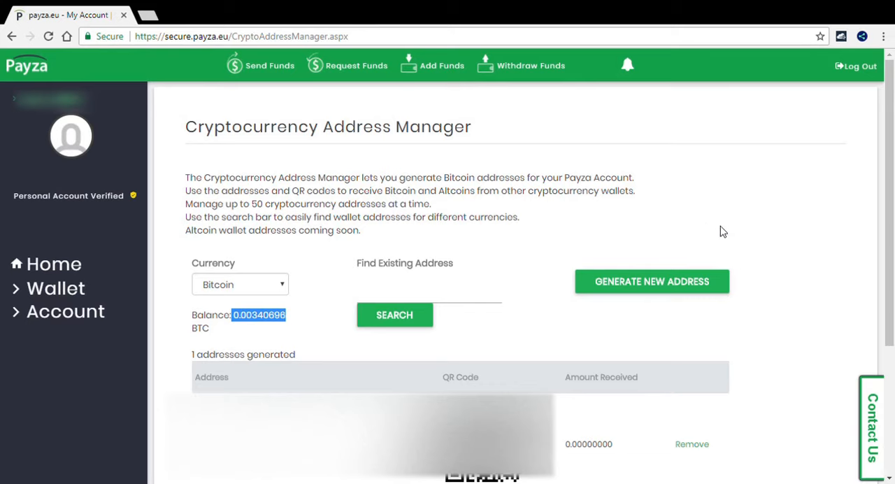
mouse_move(789, 205)
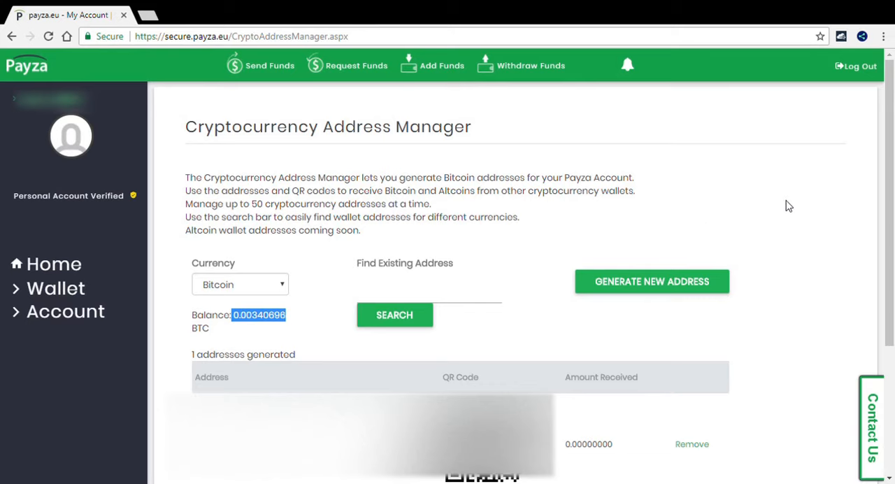
mouse_move(786, 202)
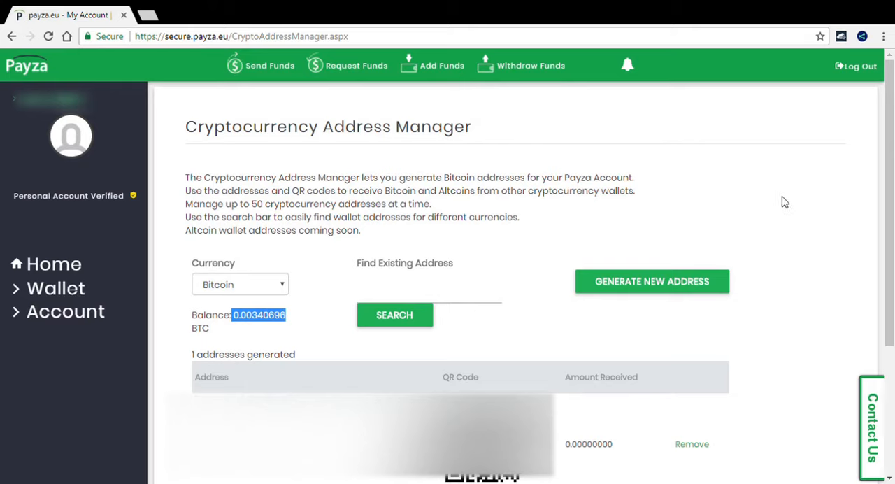